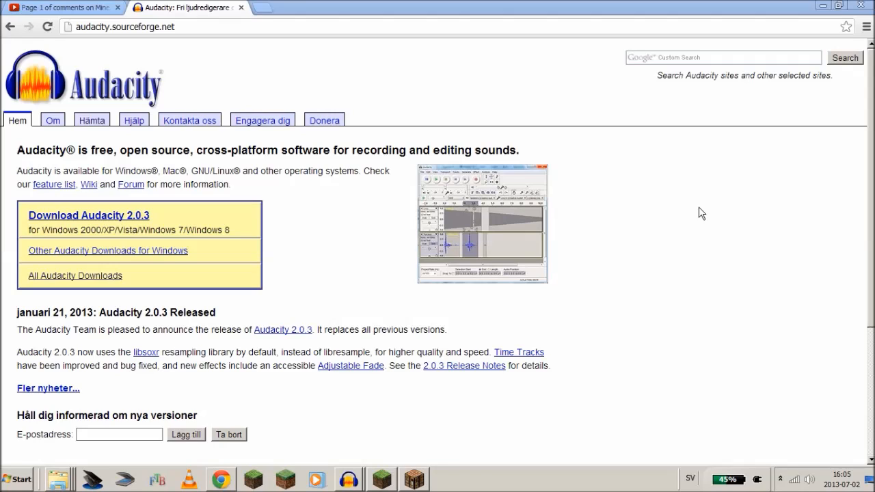
- Bring the empty Audacity project window to the front
click(125, 26)
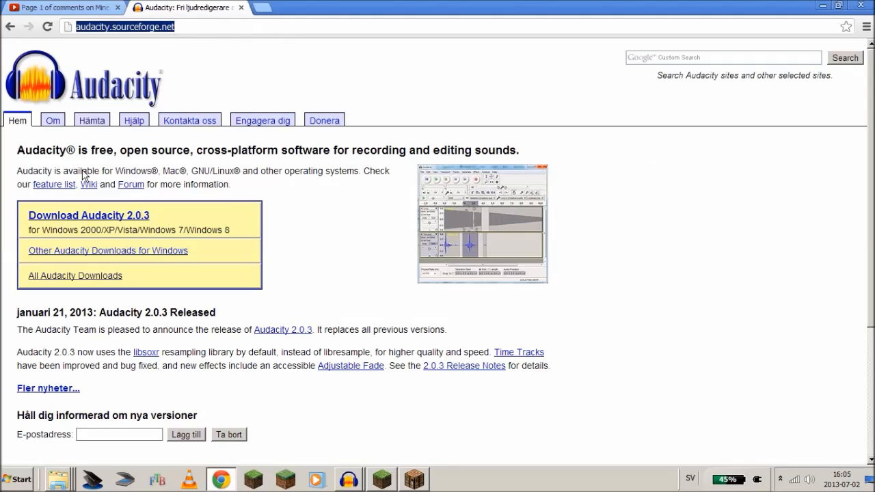
mouse_move(325, 172)
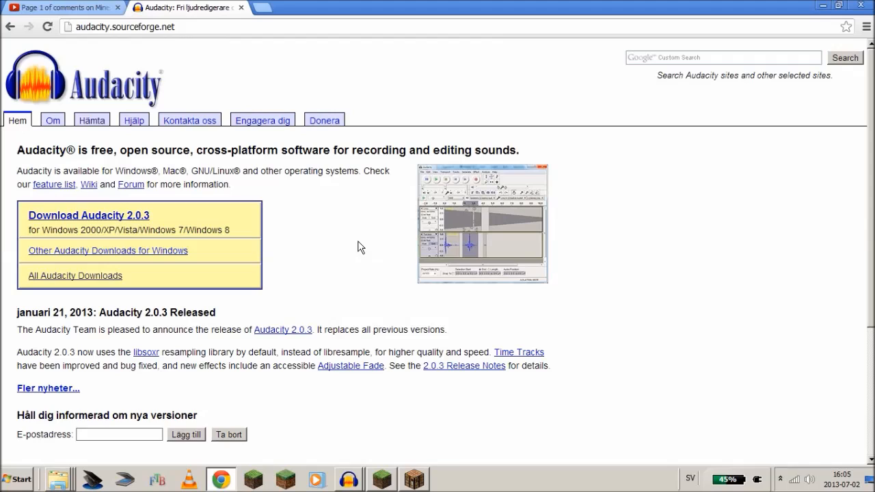
click(124, 26)
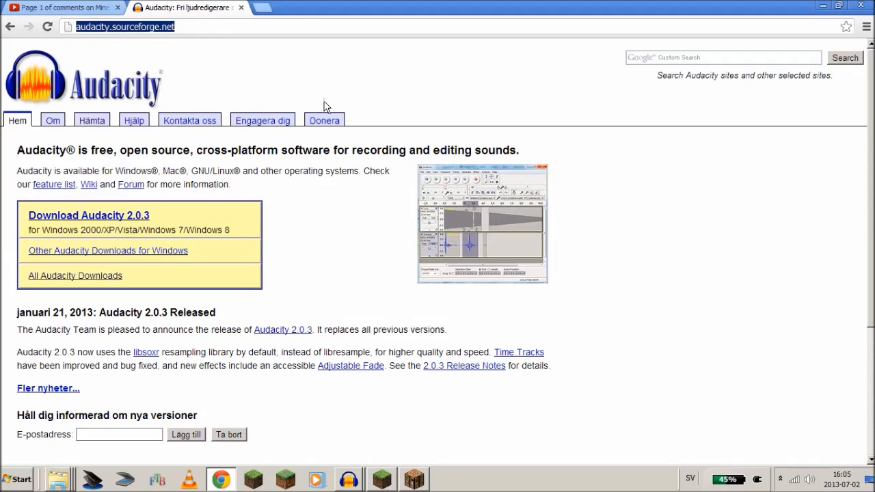
mouse_move(395, 438)
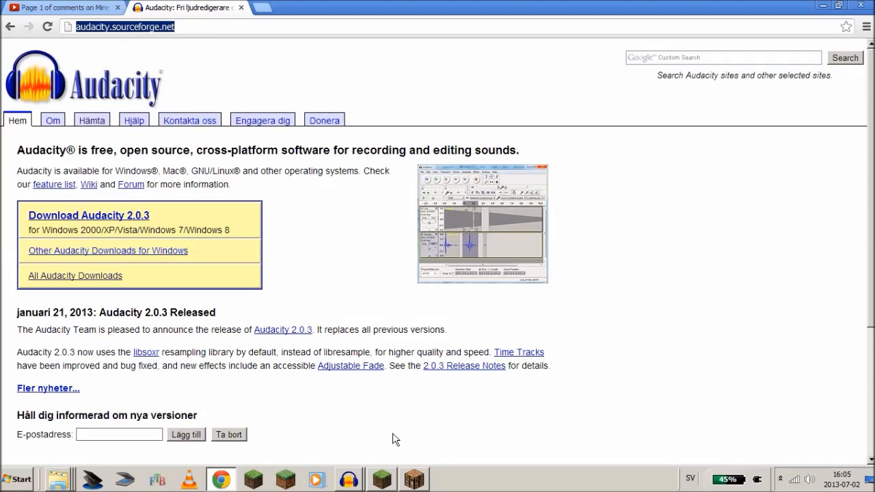
mouse_move(345, 478)
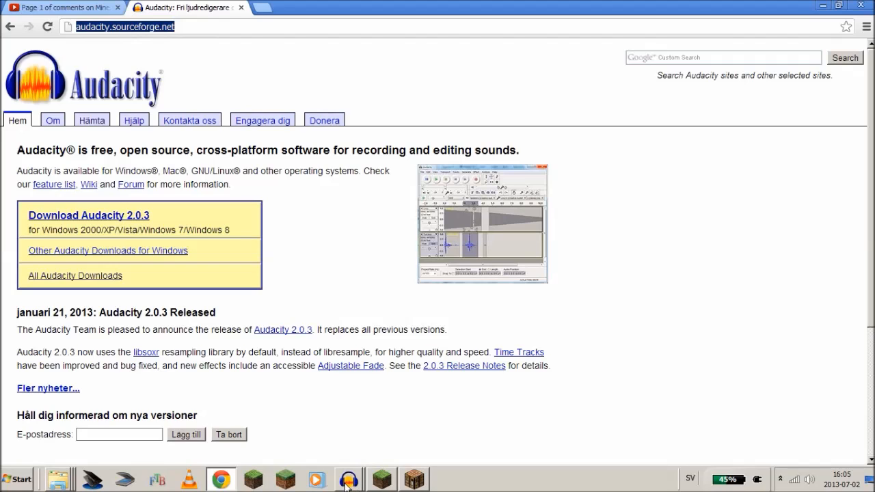
click(349, 478)
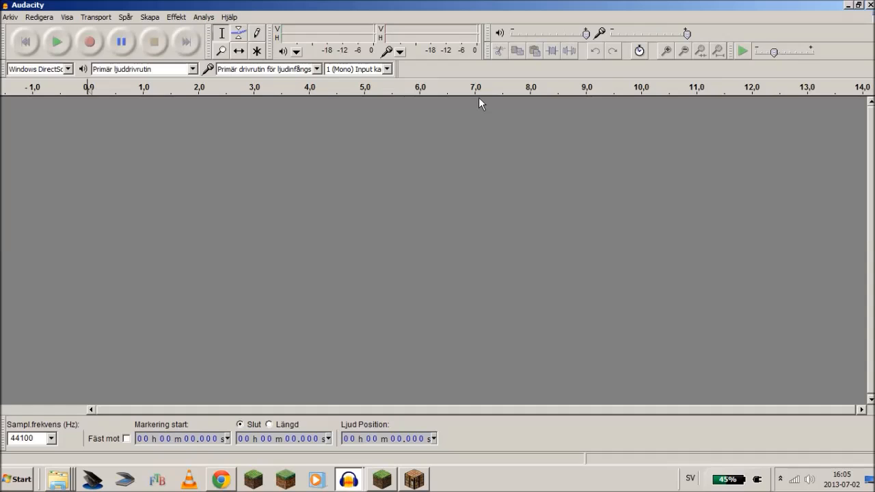
mouse_move(419, 190)
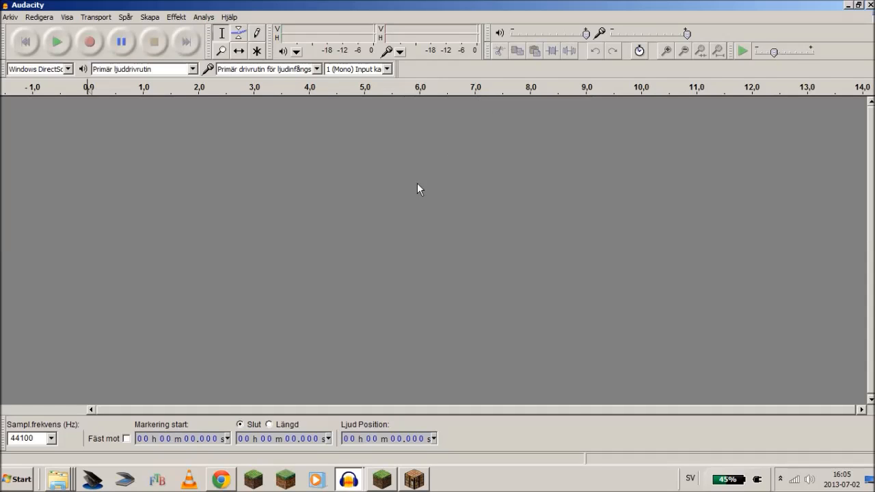
mouse_move(408, 192)
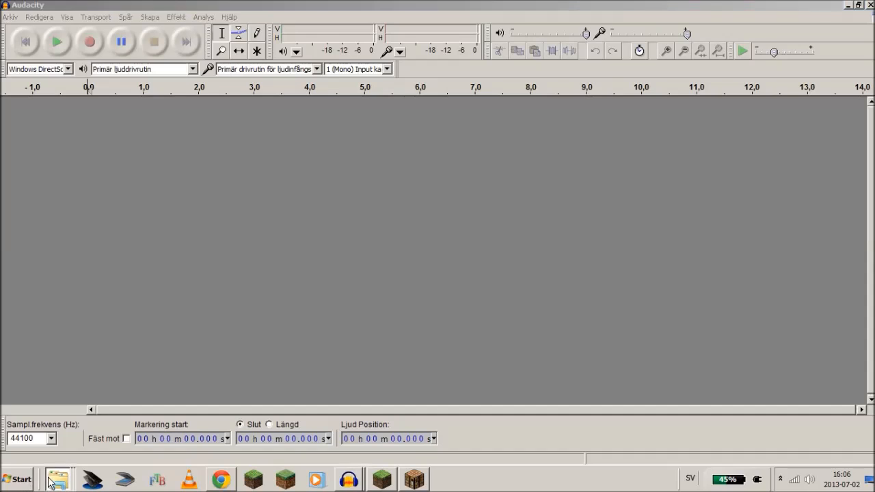
mouse_move(69, 410)
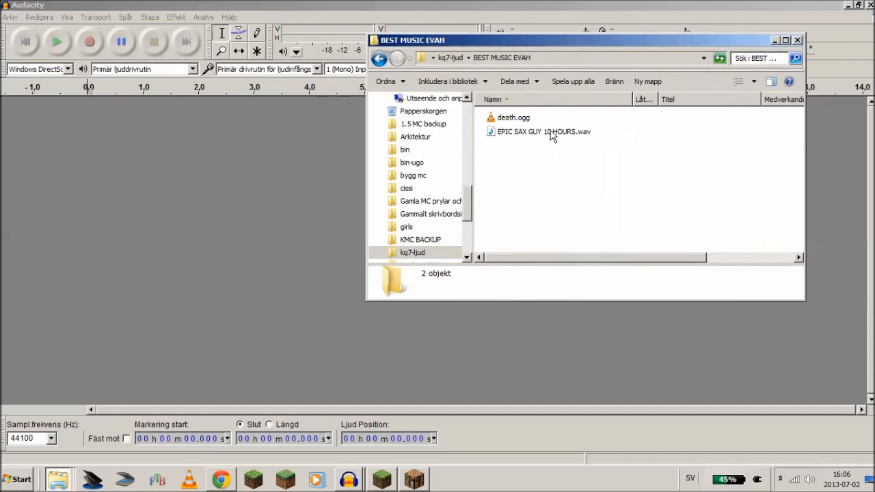
- Import EPIC SAX GUY 10 HOURS.wav into Audacity as a copied mono track
click(543, 131)
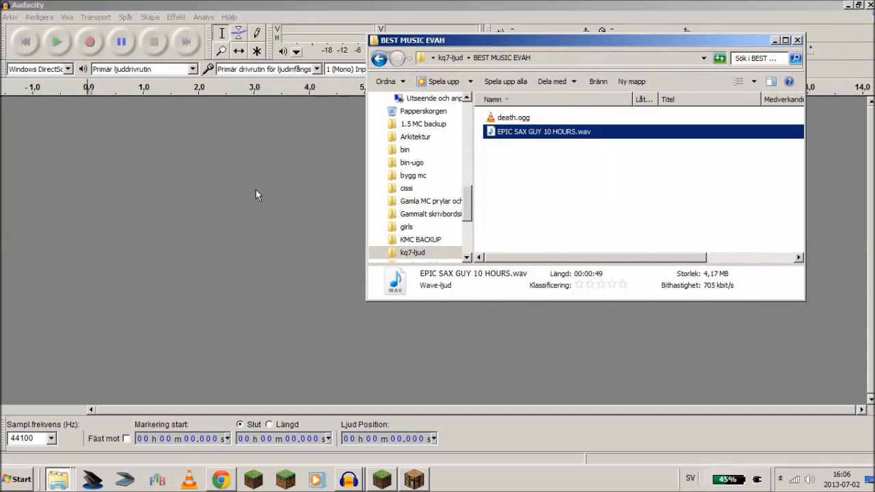
double_click(543, 131)
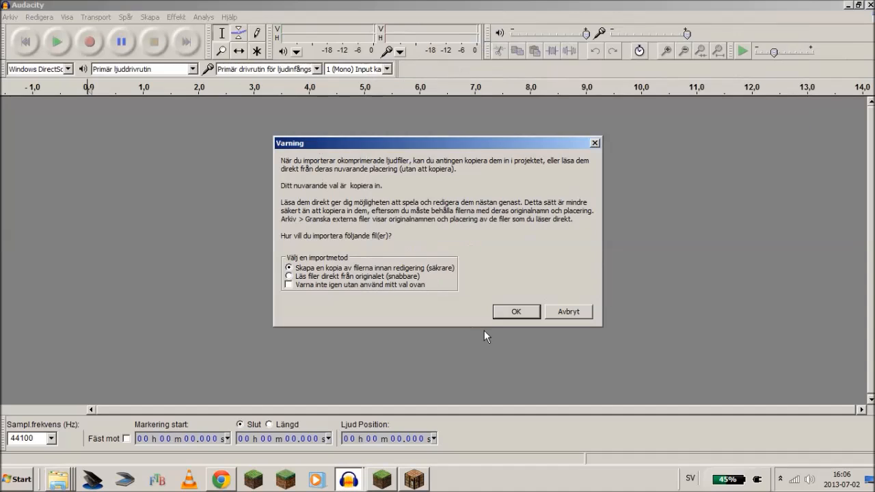
click(516, 311)
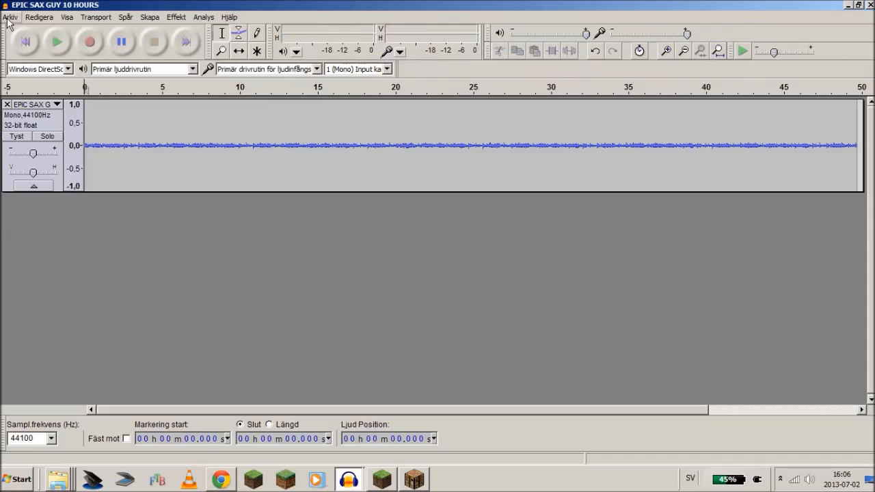
- Export the sax track as cat.ogg in Ogg Vorbis format
click(9, 16)
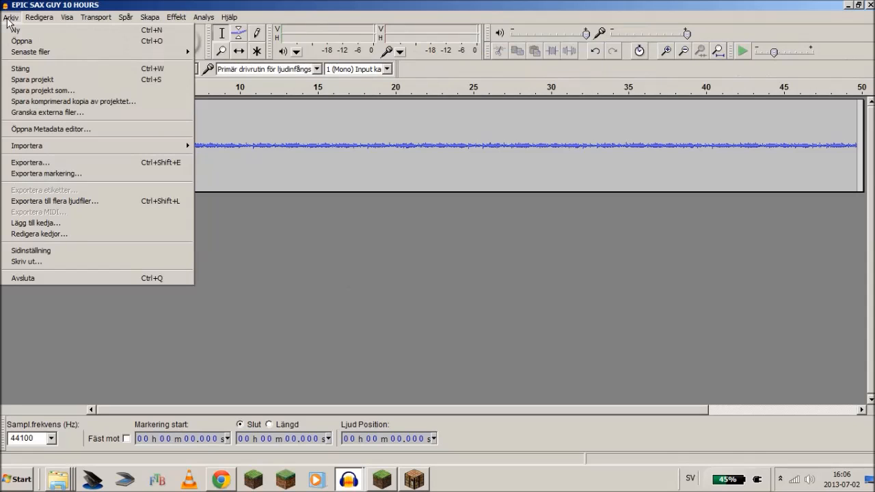
mouse_move(41, 90)
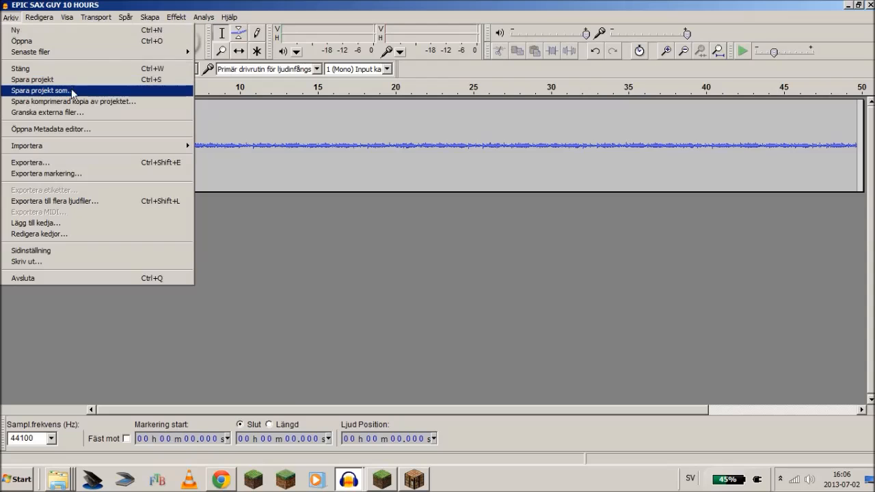
click(39, 17)
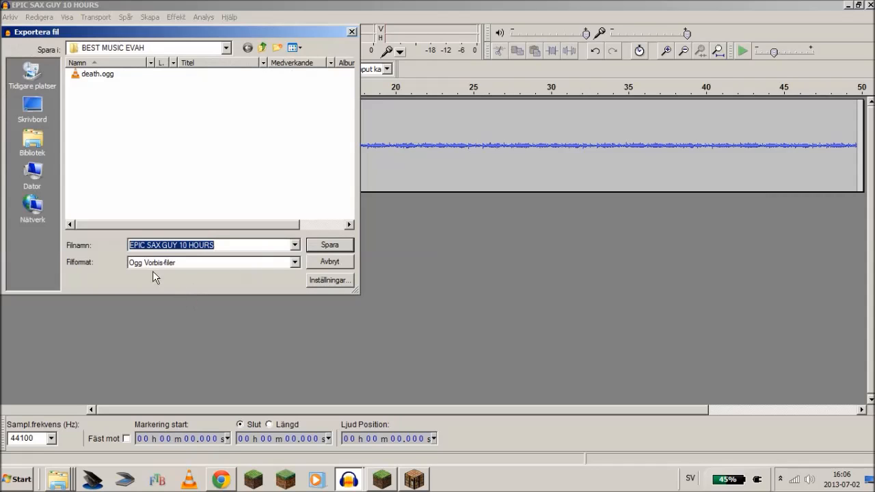
mouse_move(145, 268)
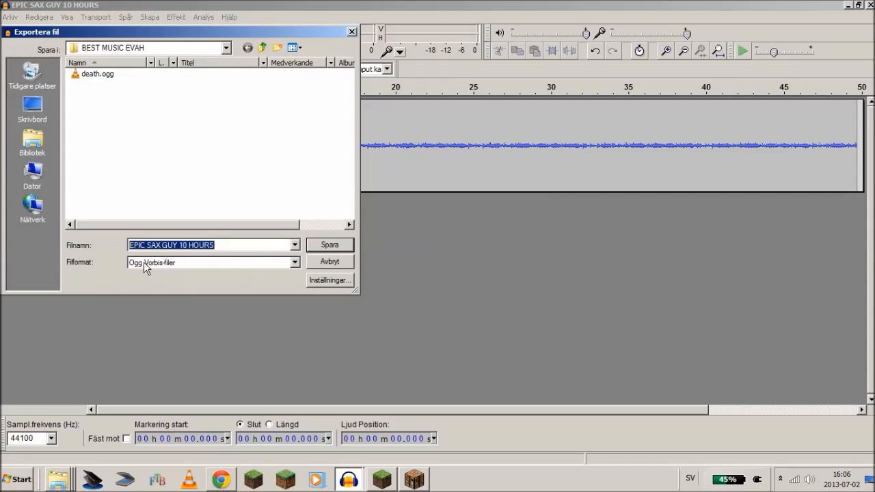
mouse_move(162, 266)
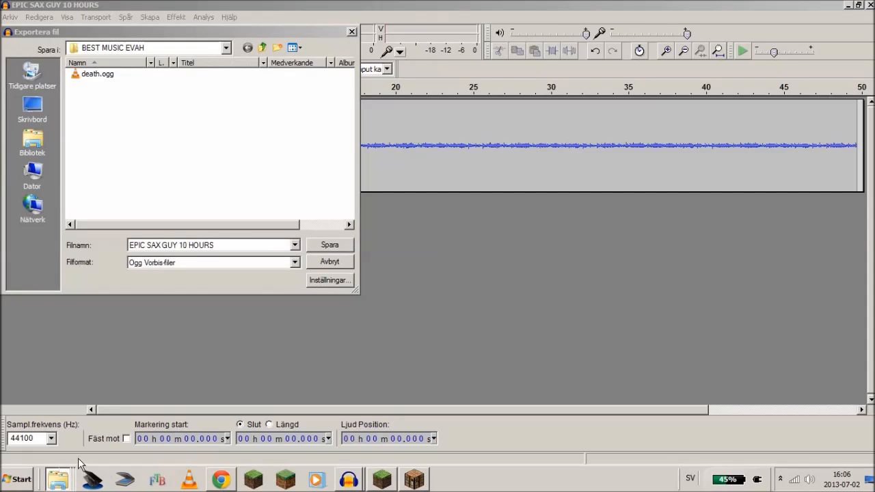
click(211, 245)
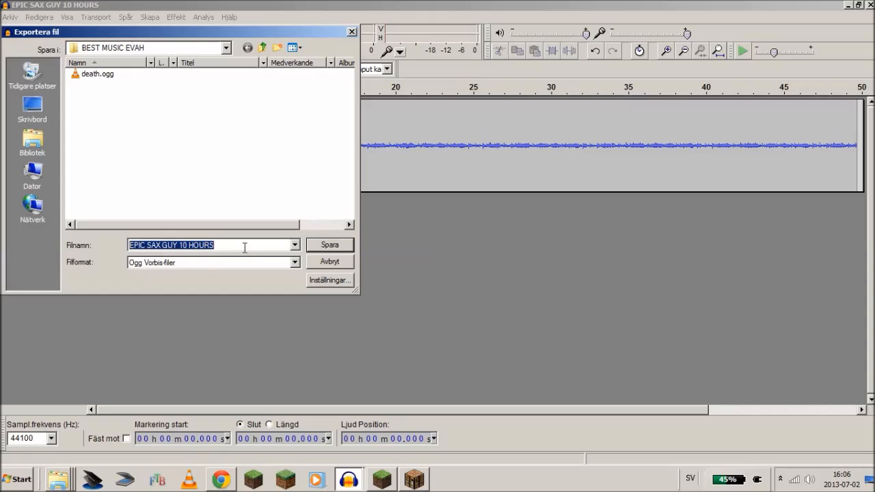
text(cat.ogg)
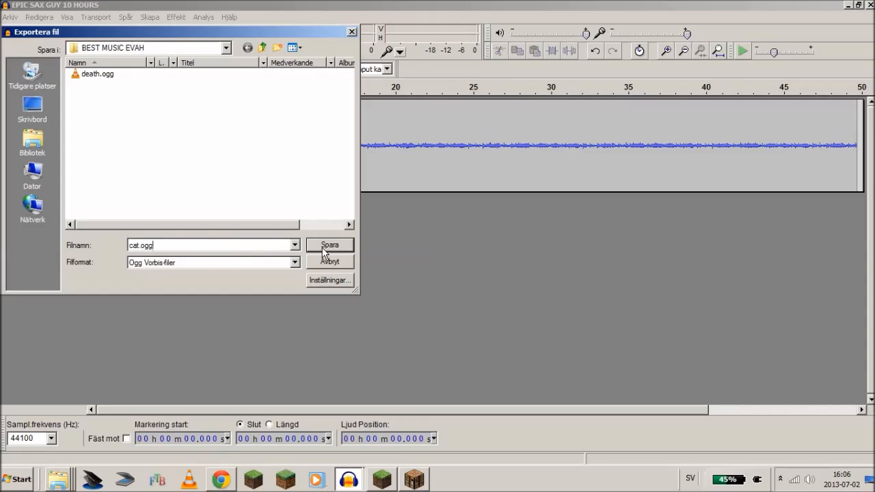
click(330, 244)
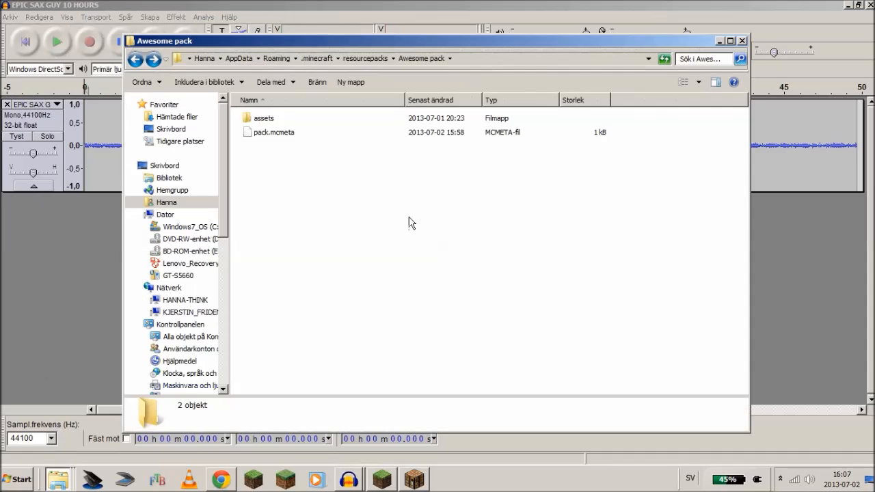
- Browse the Awesome pack to assets/minecraft/records, listing the twelve record files
double_click(263, 117)
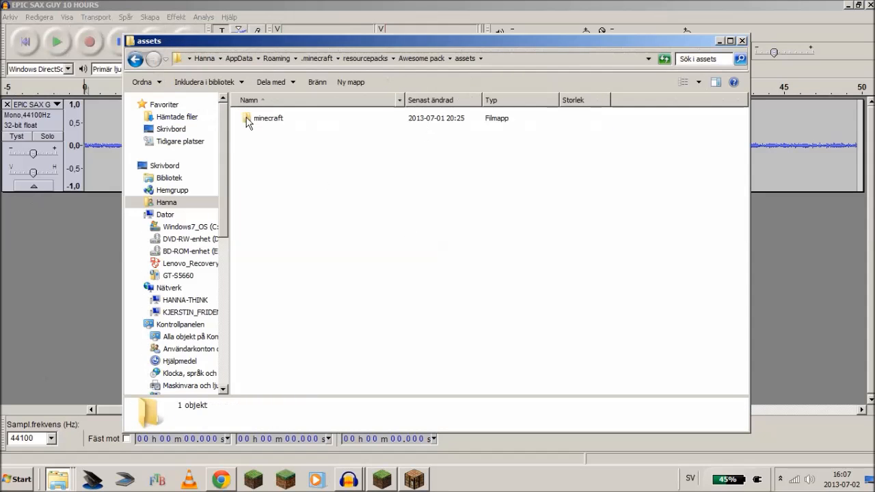
double_click(268, 117)
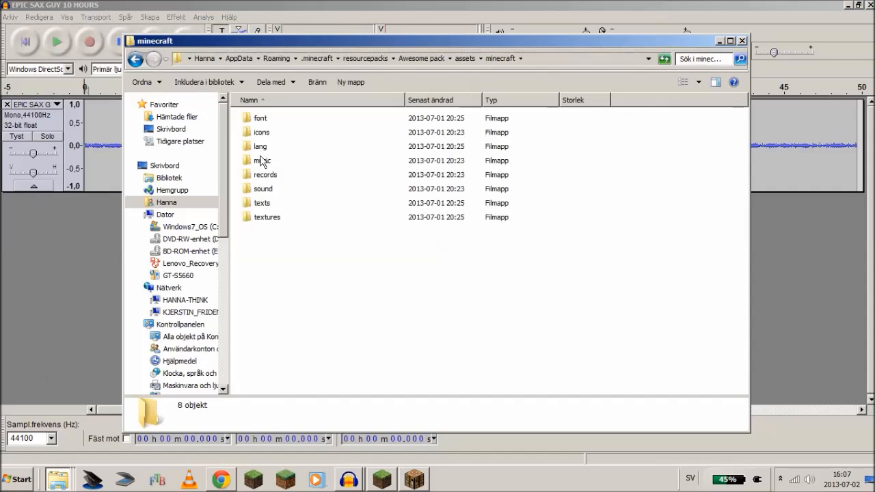
double_click(265, 175)
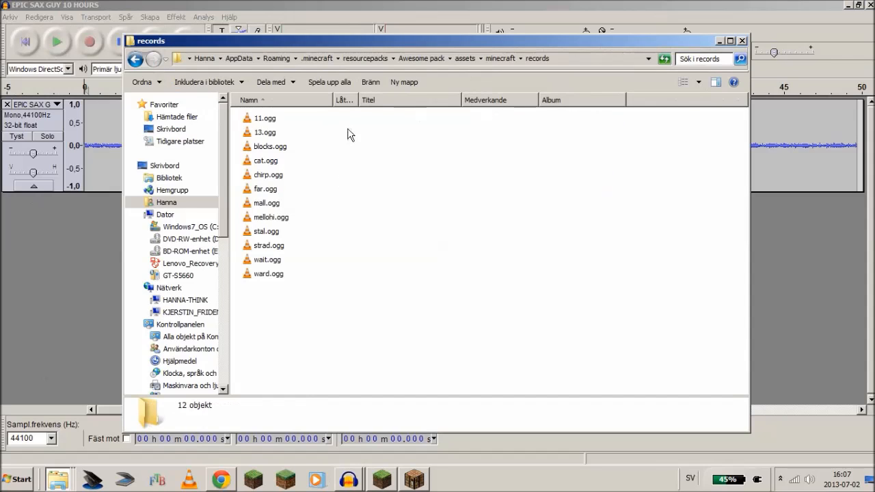
mouse_move(283, 236)
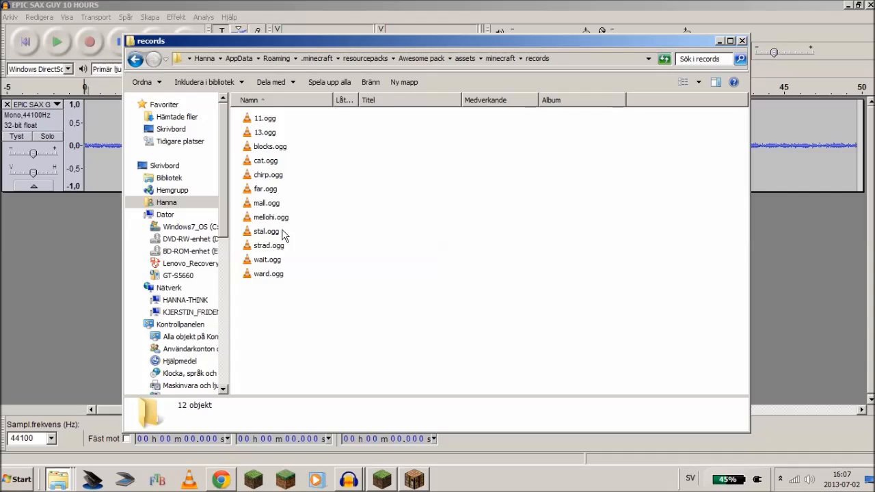
click(265, 160)
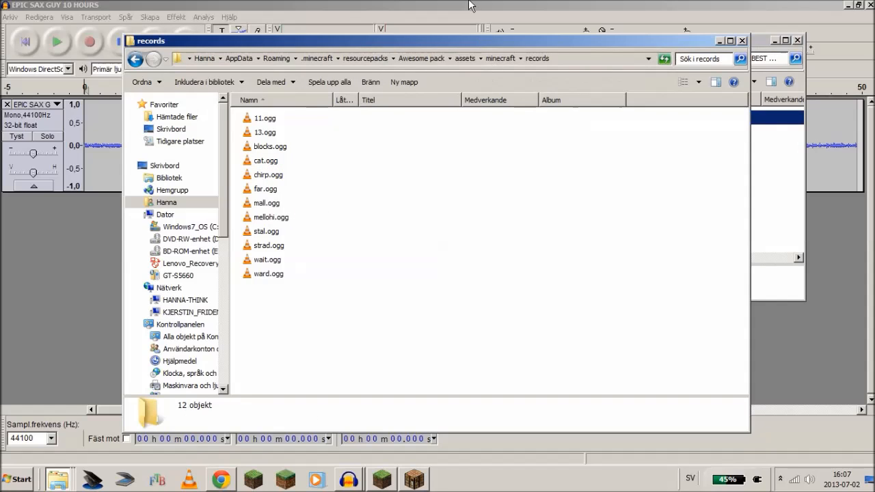
click(10, 17)
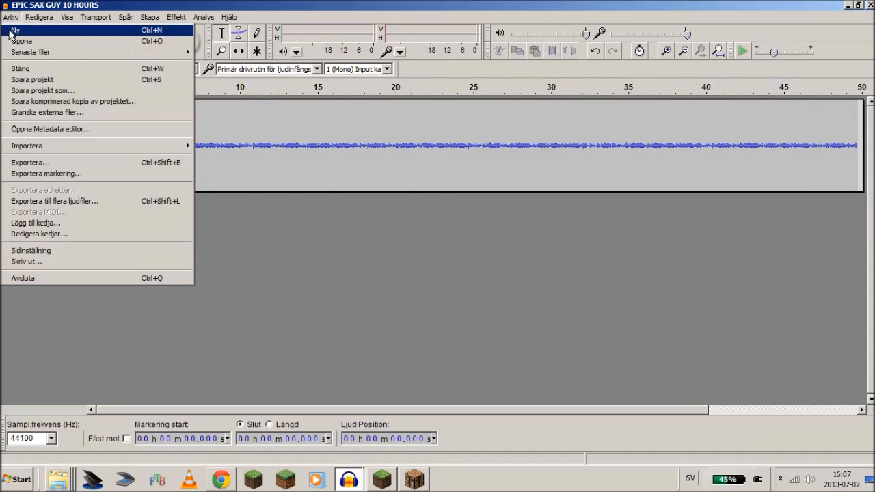
- Create a new Audacity project holding the 3.5-second death track
click(15, 29)
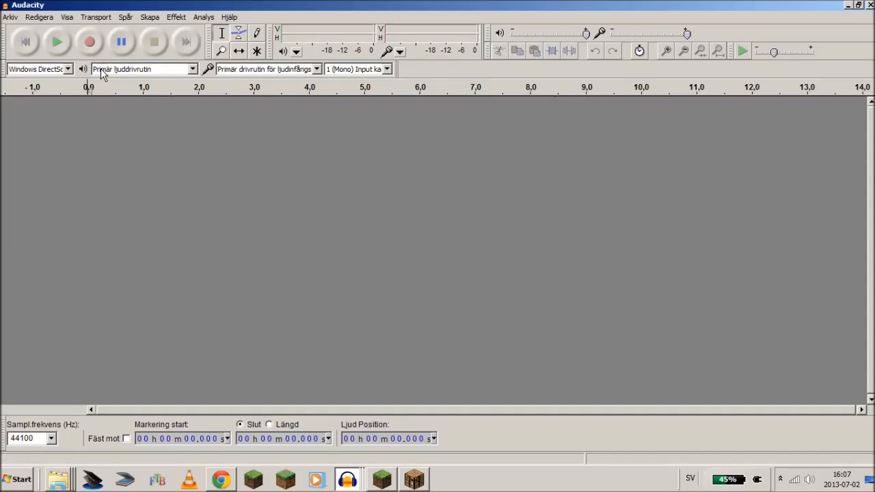
click(88, 42)
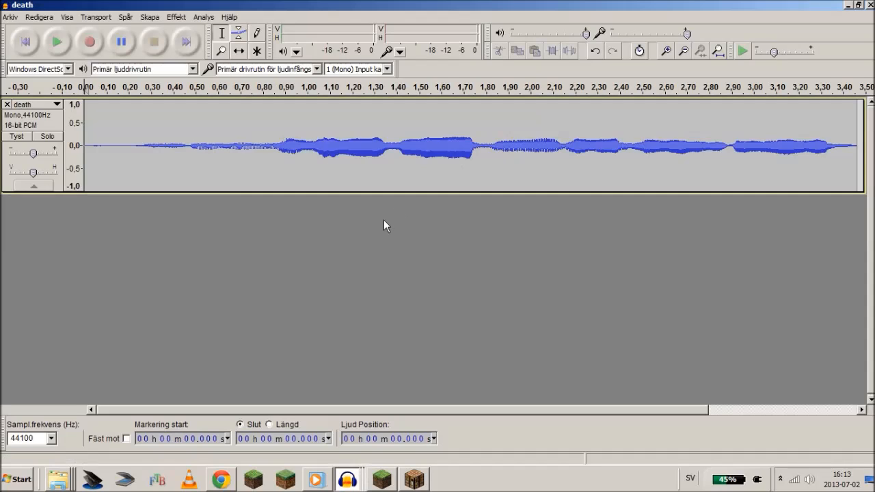
- Export the death track as chestopen.ogg, skipping the metadata
click(9, 17)
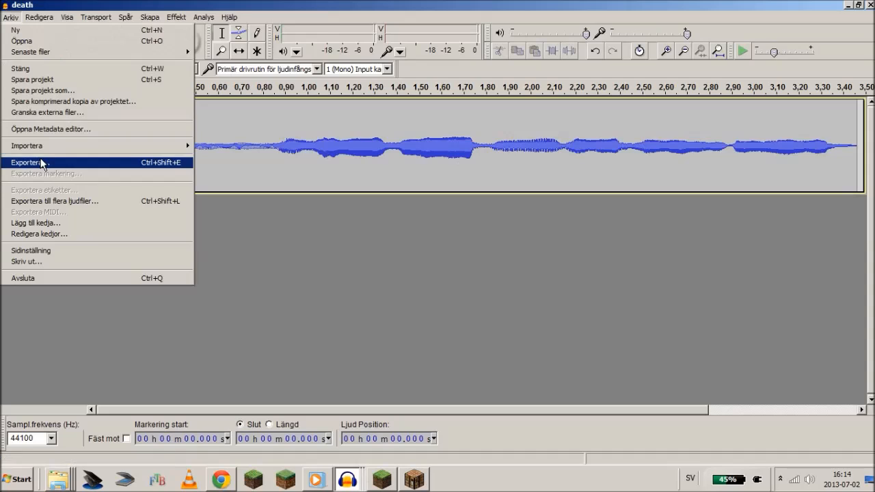
click(30, 162)
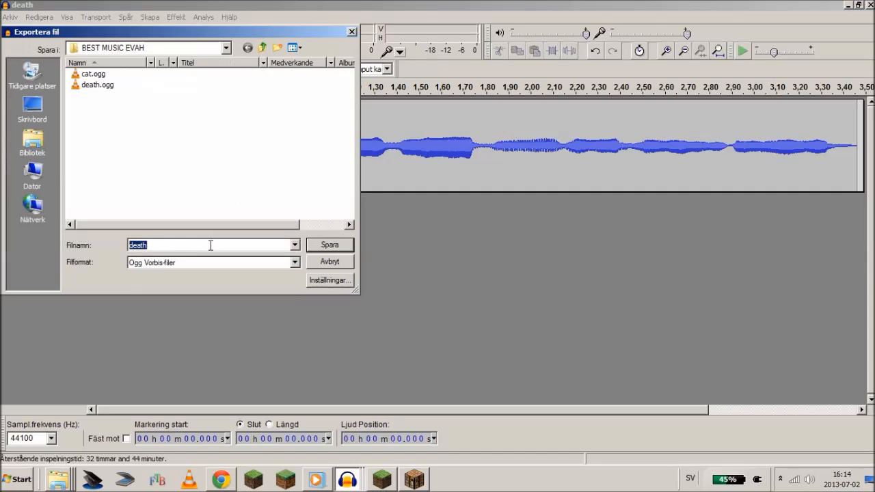
text(chest)
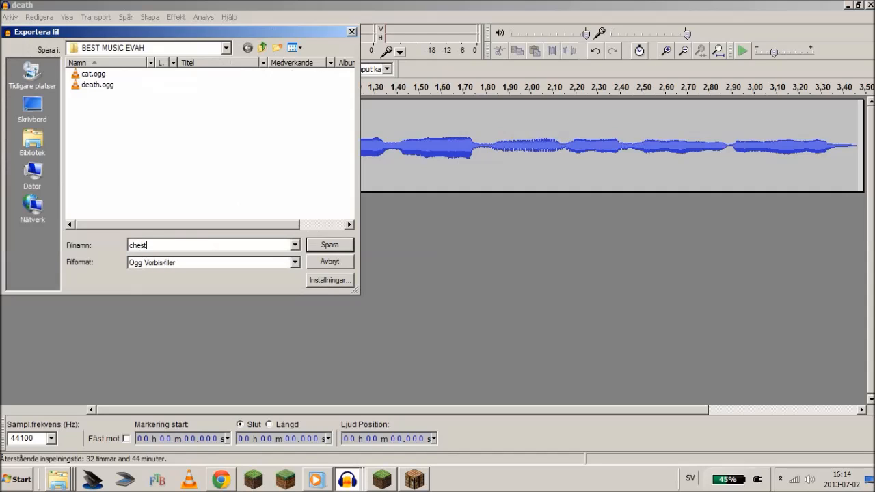
text(open.)
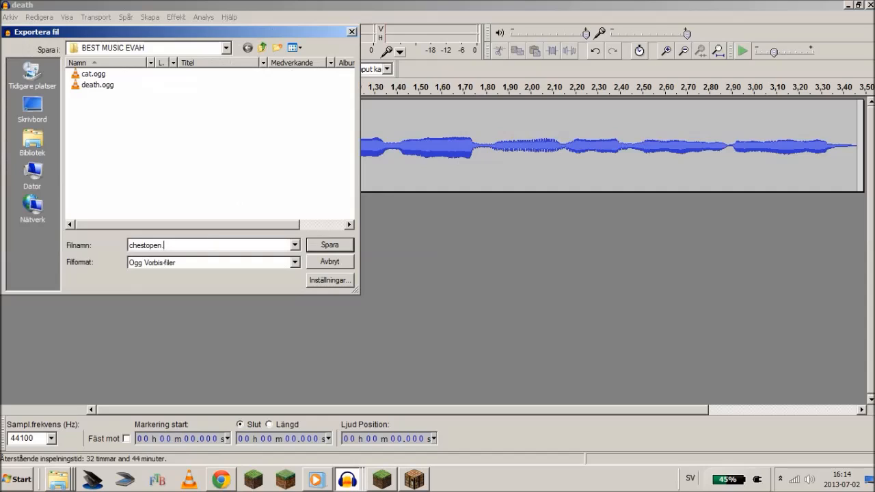
text(ogg)
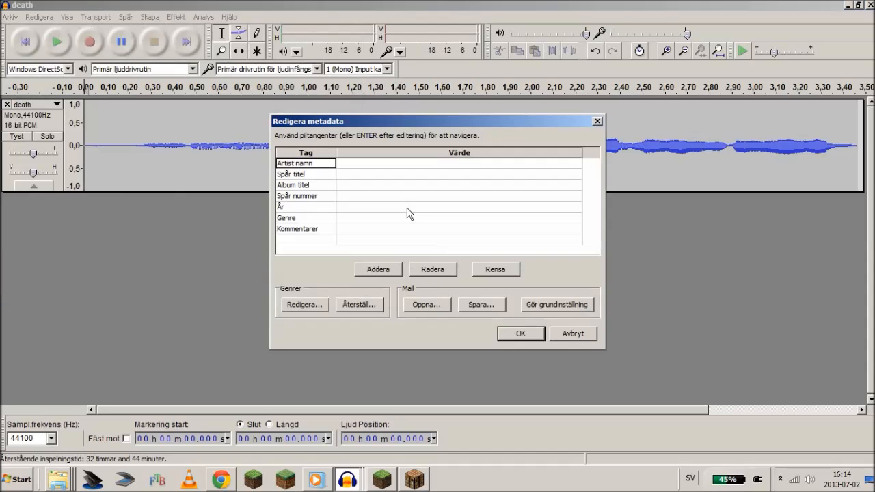
click(520, 334)
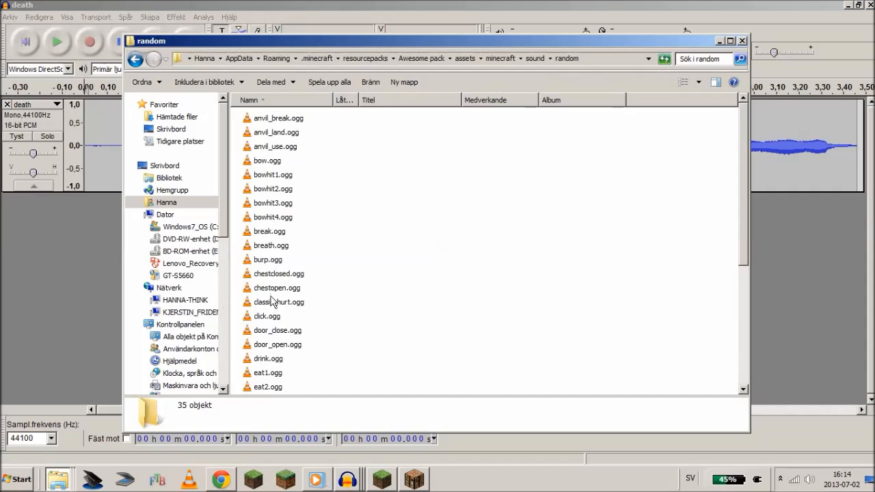
- Overwrite chestopen.ogg in assets/minecraft/sound/random with the new 35 kB export
click(277, 288)
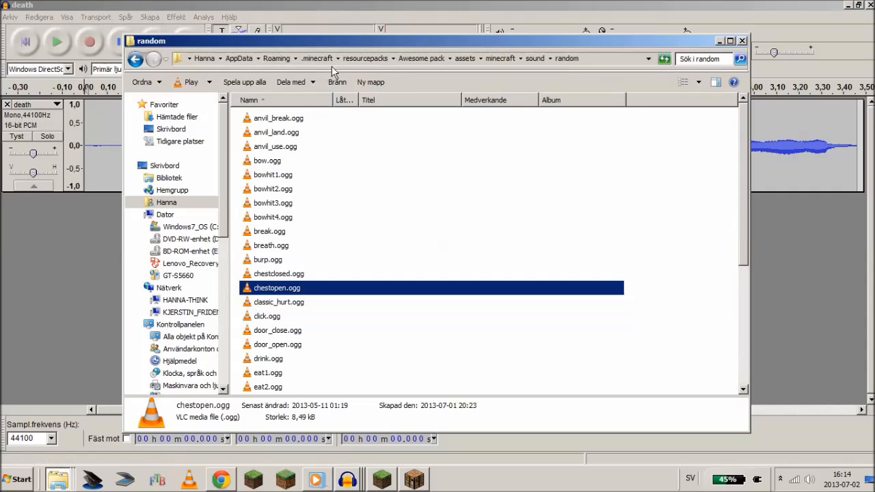
click(421, 58)
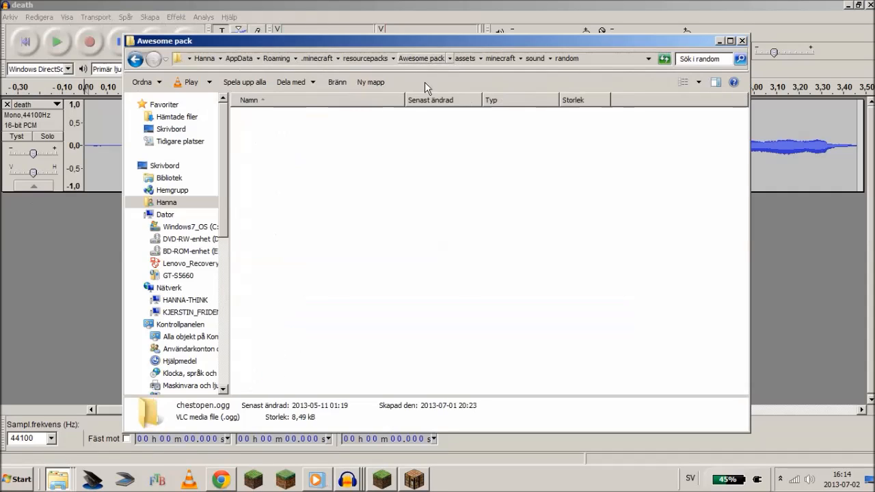
click(466, 59)
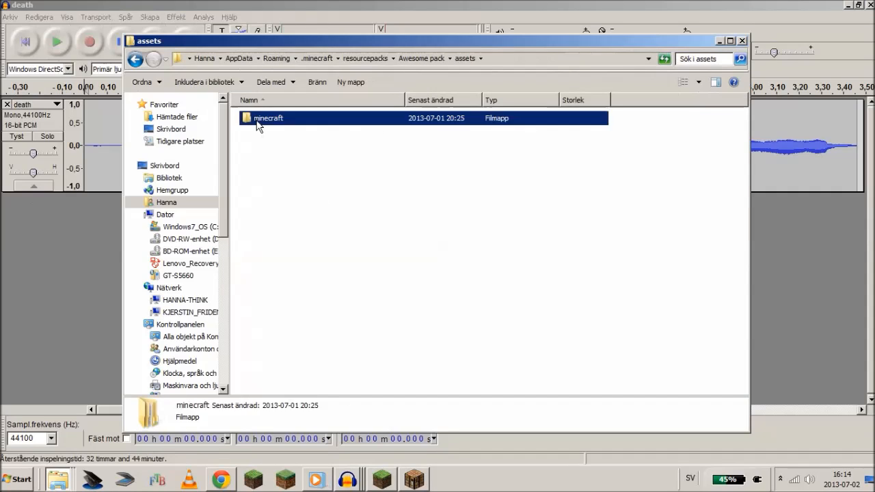
double_click(268, 118)
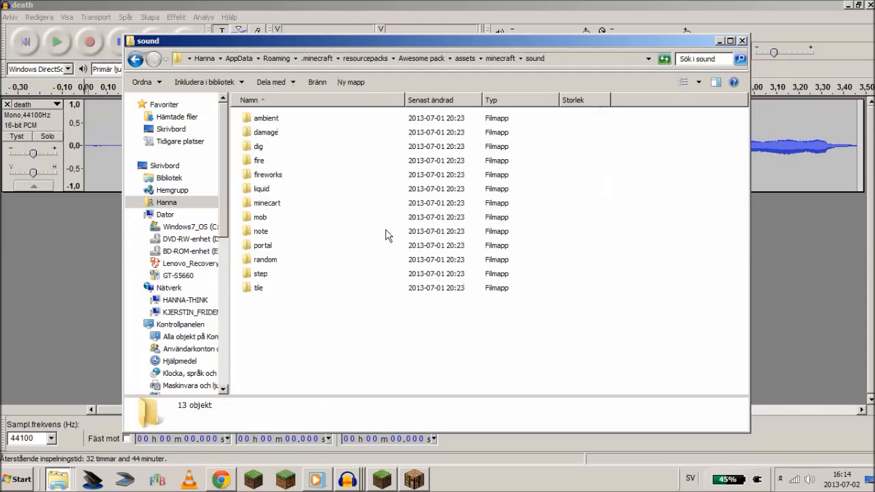
double_click(264, 259)
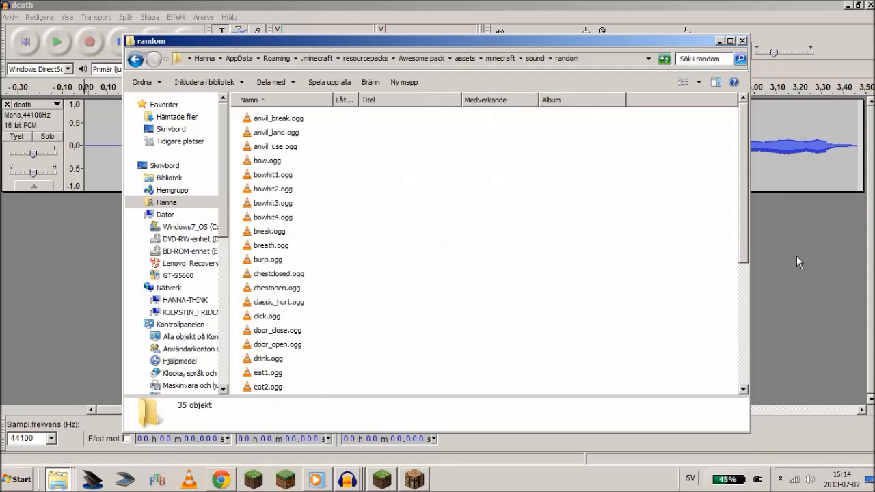
click(277, 287)
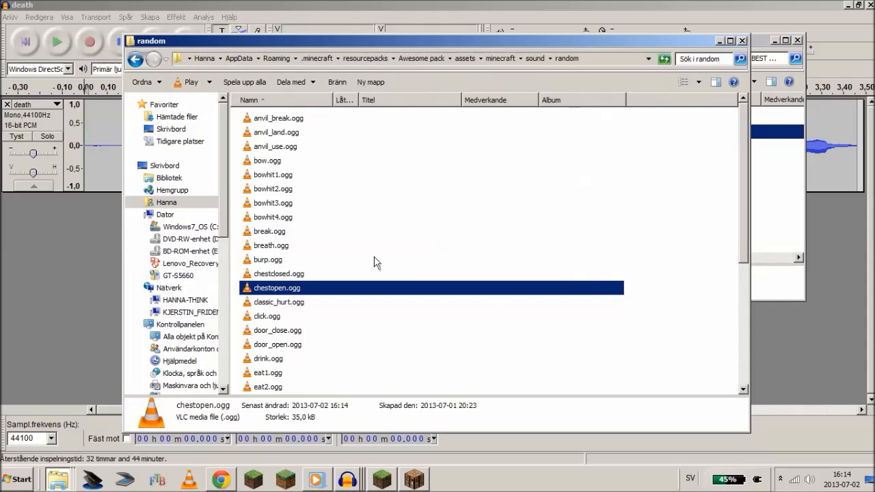
mouse_move(383, 336)
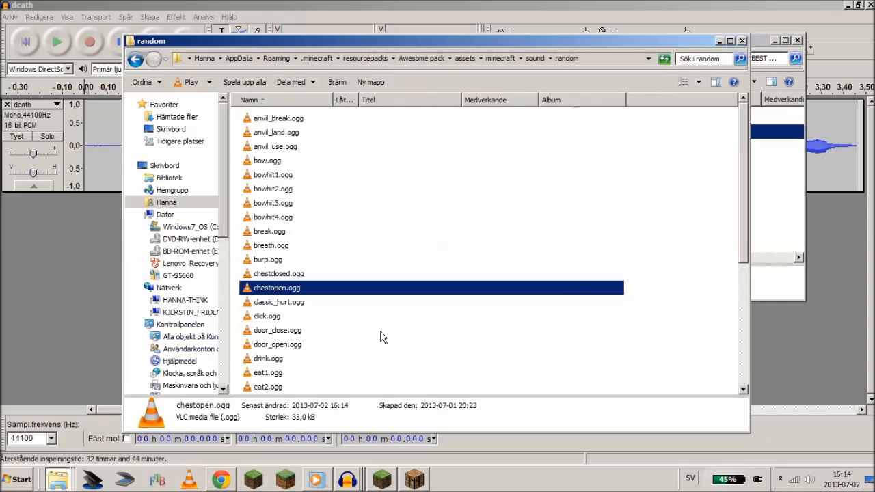
mouse_move(392, 334)
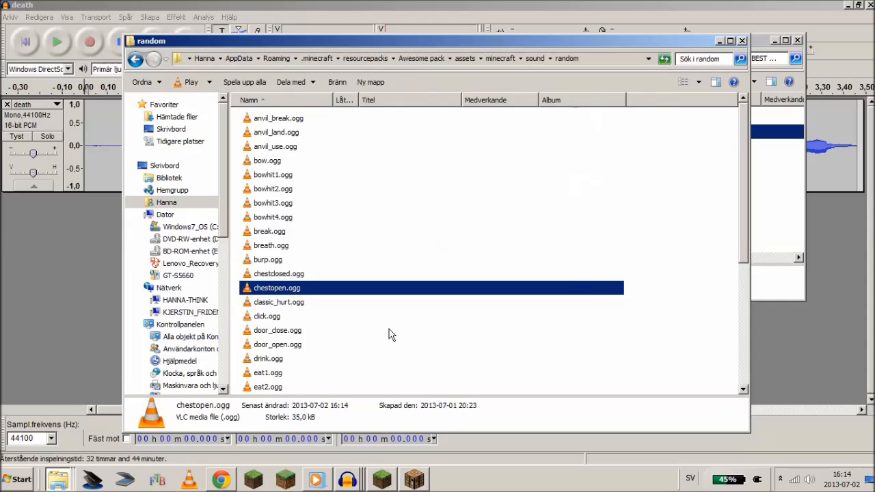
mouse_move(395, 316)
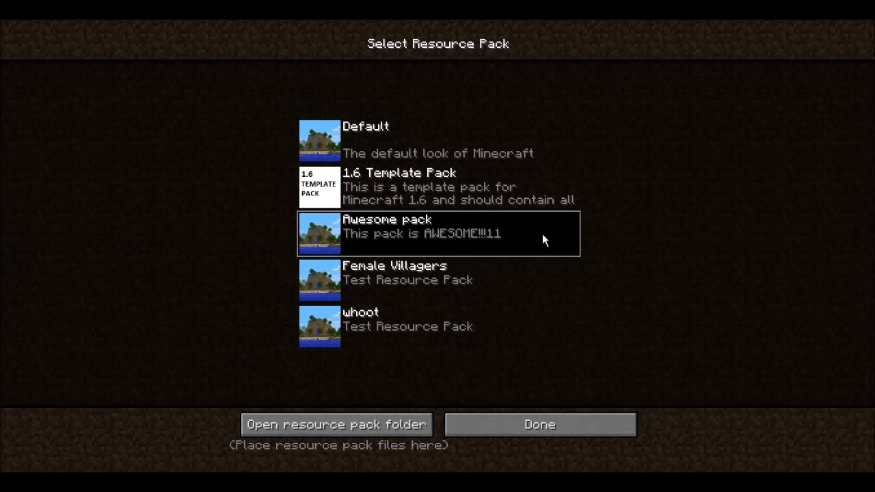
- Close the resource pack and options screens, then play the 1.6 first world
click(540, 424)
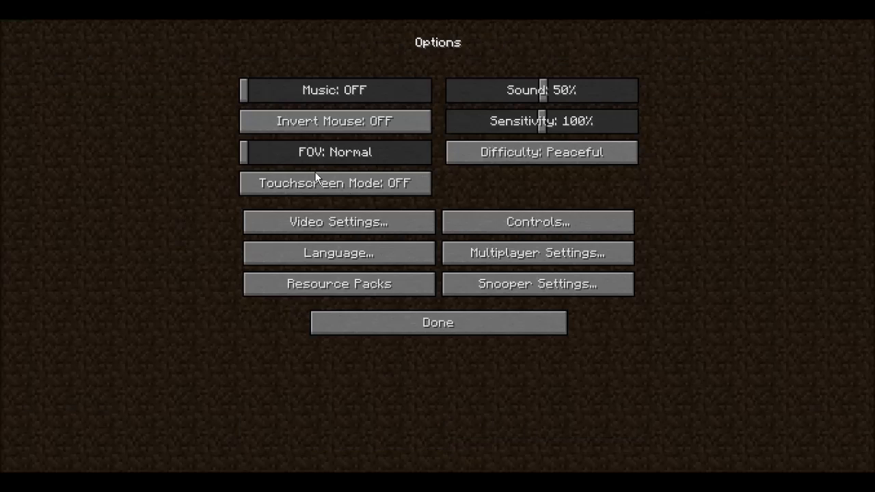
click(437, 321)
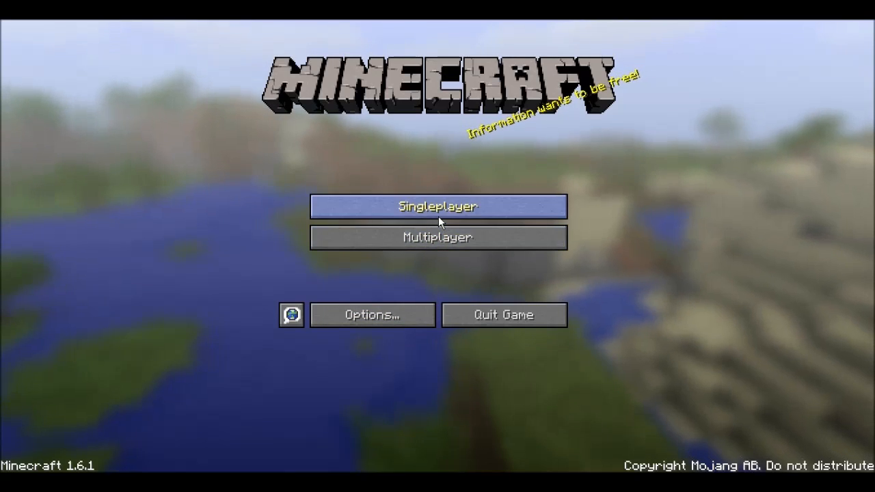
click(437, 207)
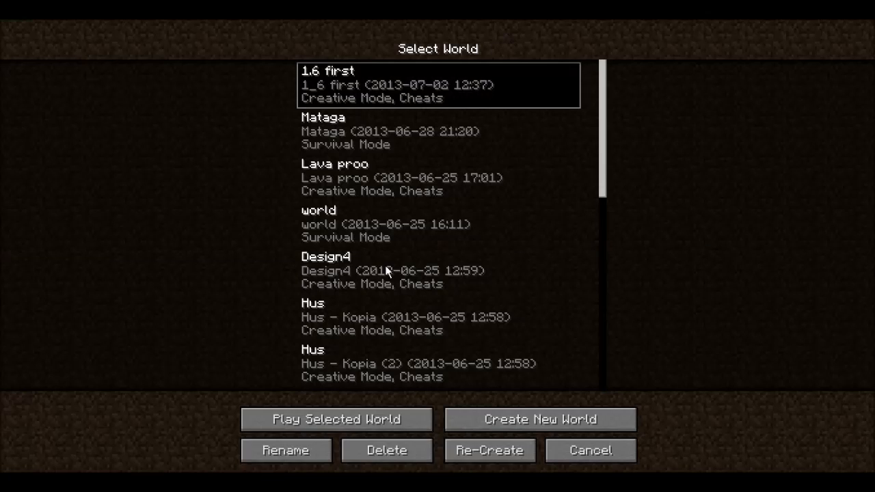
click(337, 419)
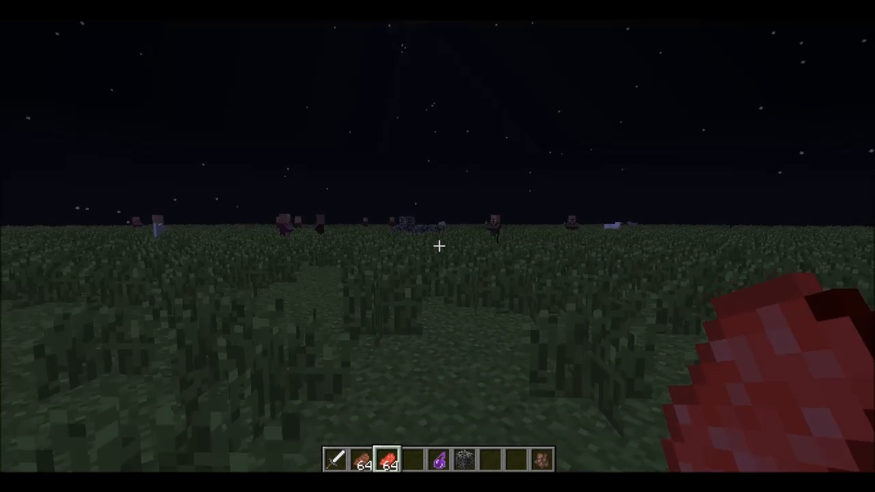
- Take a chest from the creative inventory, place a large chest and open it
key(e)
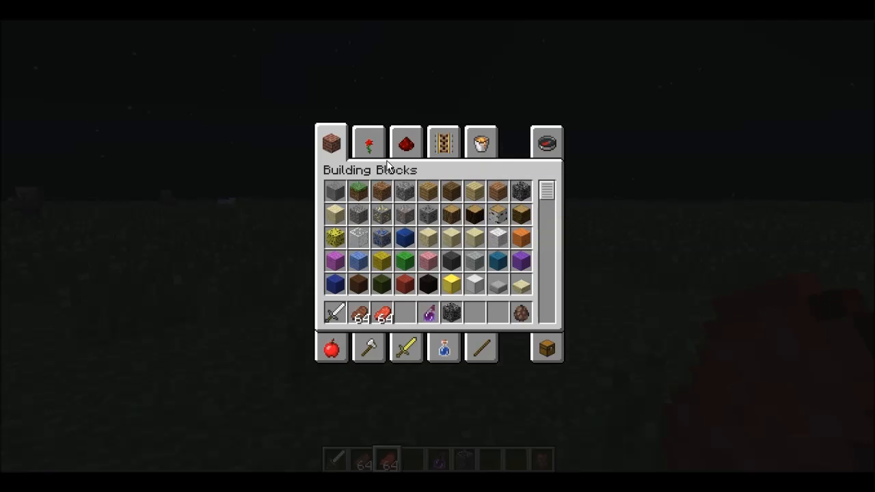
click(368, 141)
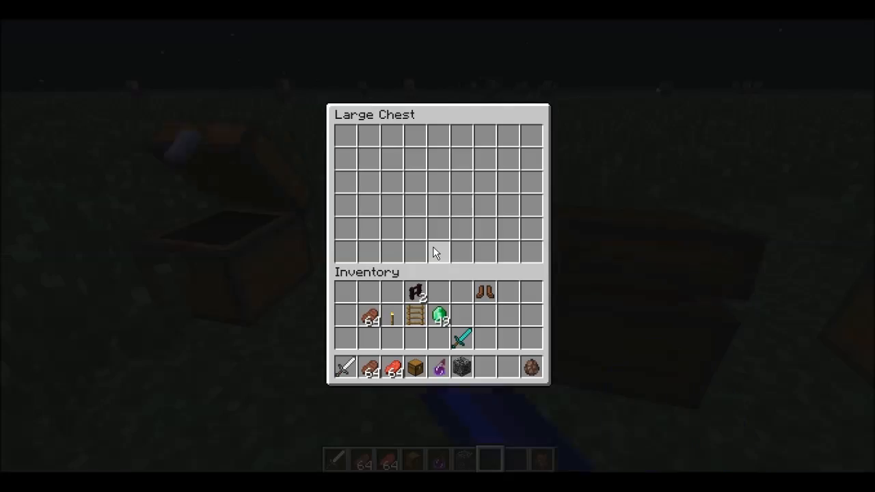
key(Escape)
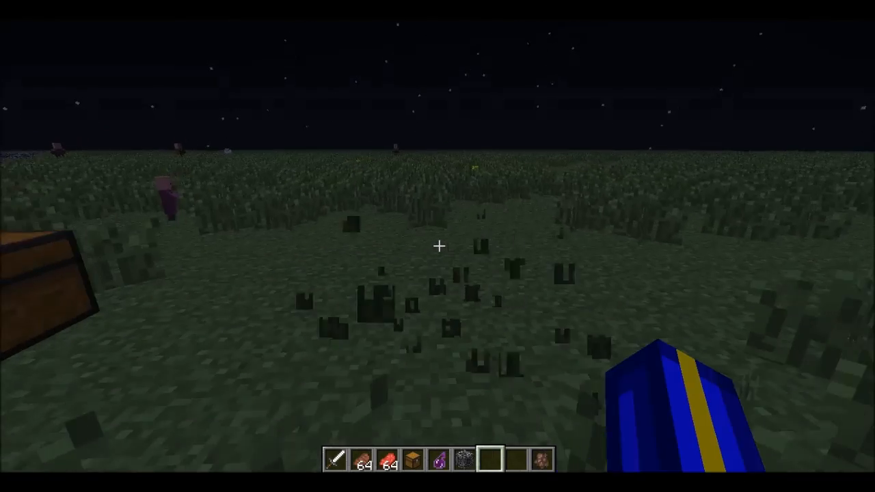
- Place a jukebox and scroll the Miscellaneous tab down to the music discs
key(e)
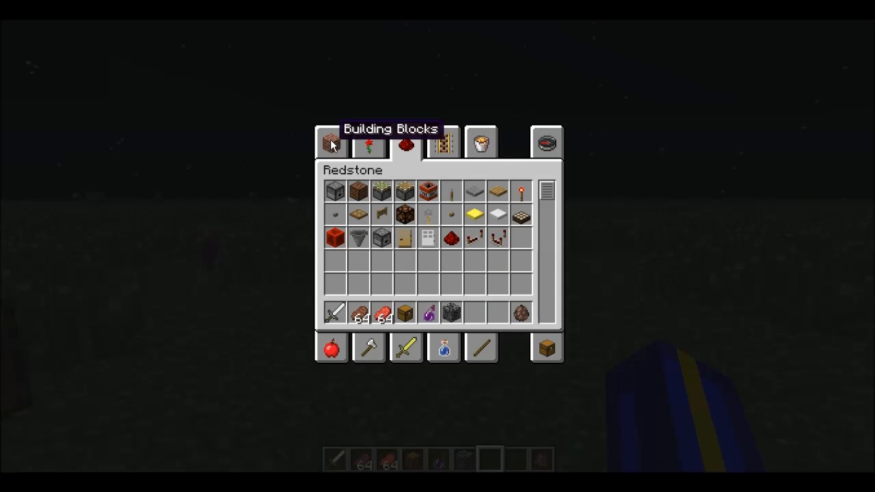
click(369, 142)
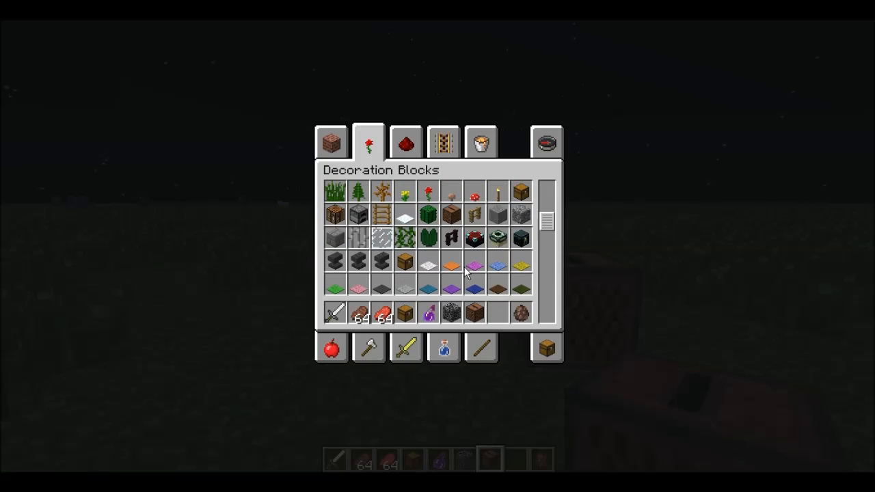
click(481, 141)
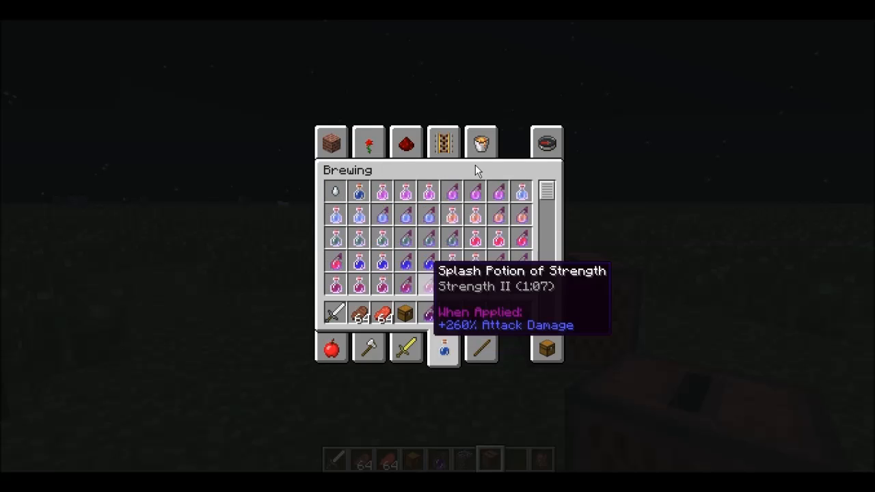
click(481, 141)
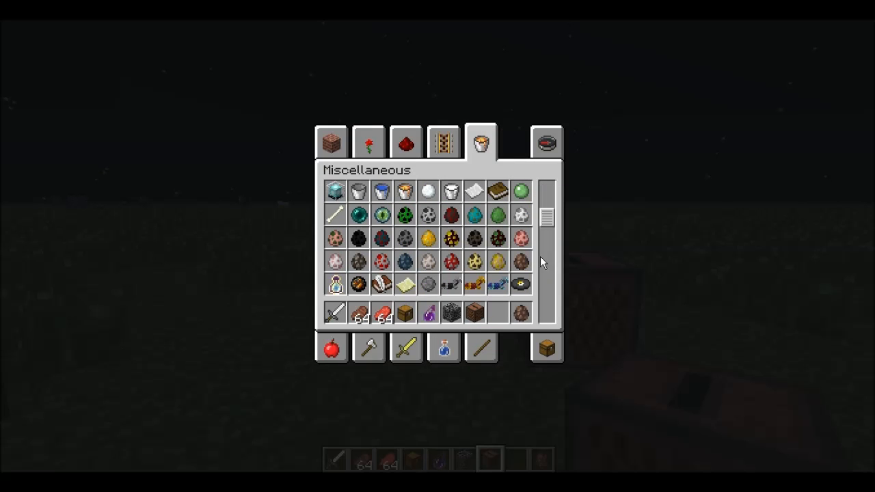
scroll(down, 3)
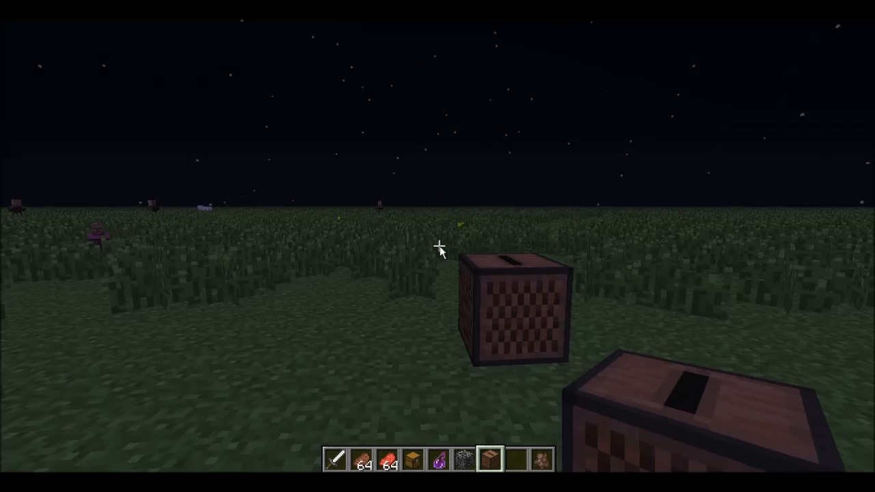
key(e)
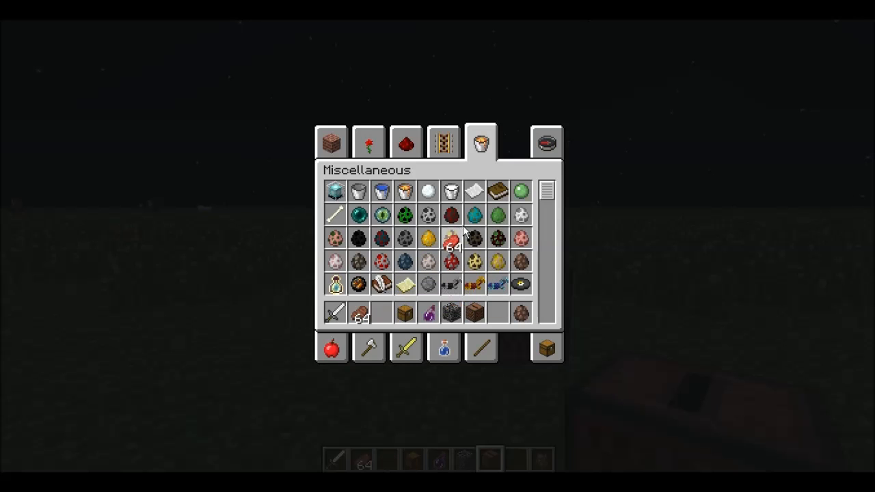
scroll(down, 3)
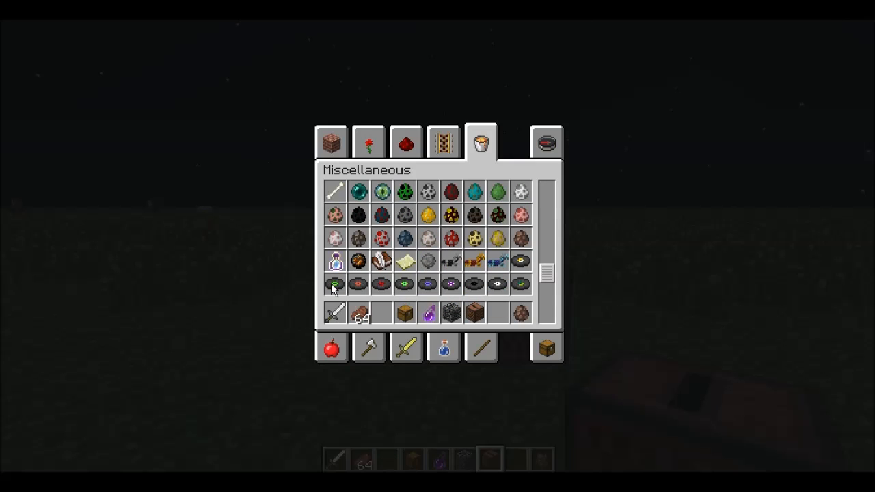